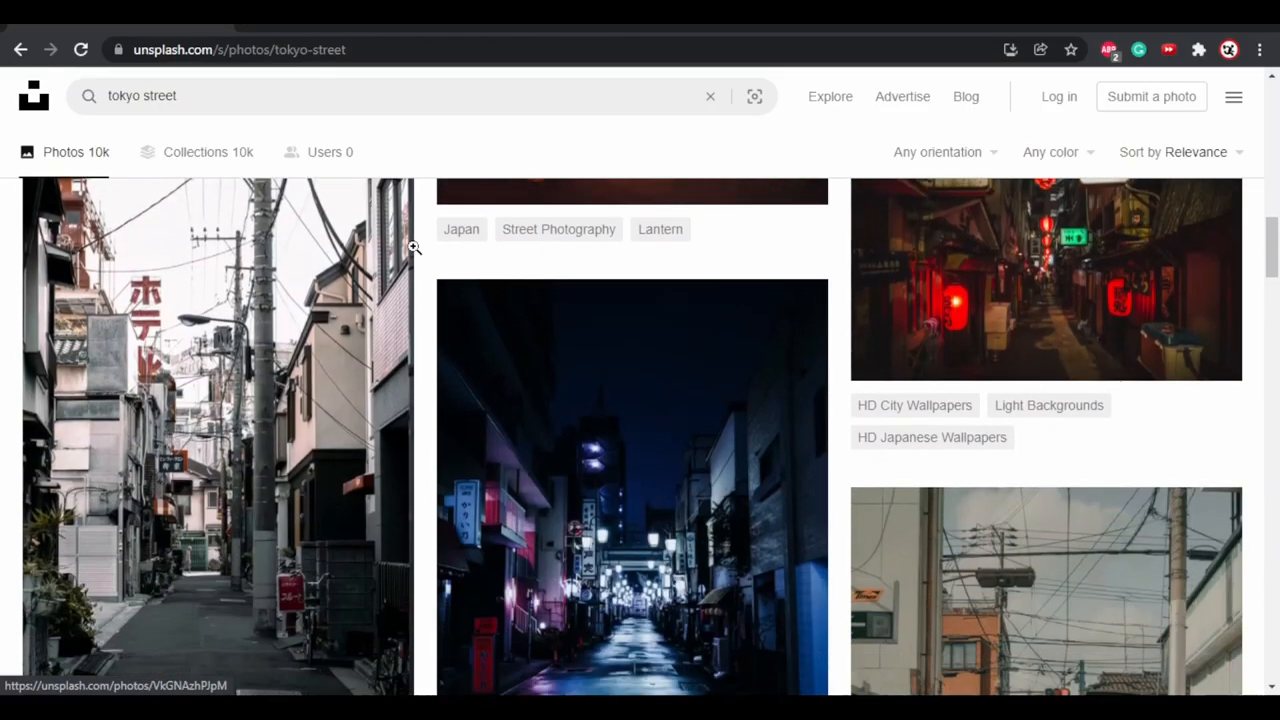
Open the lantern-lit night alley photo with the Curry&Bar sign from the 'tokyo street' results.
scroll(down, 3)
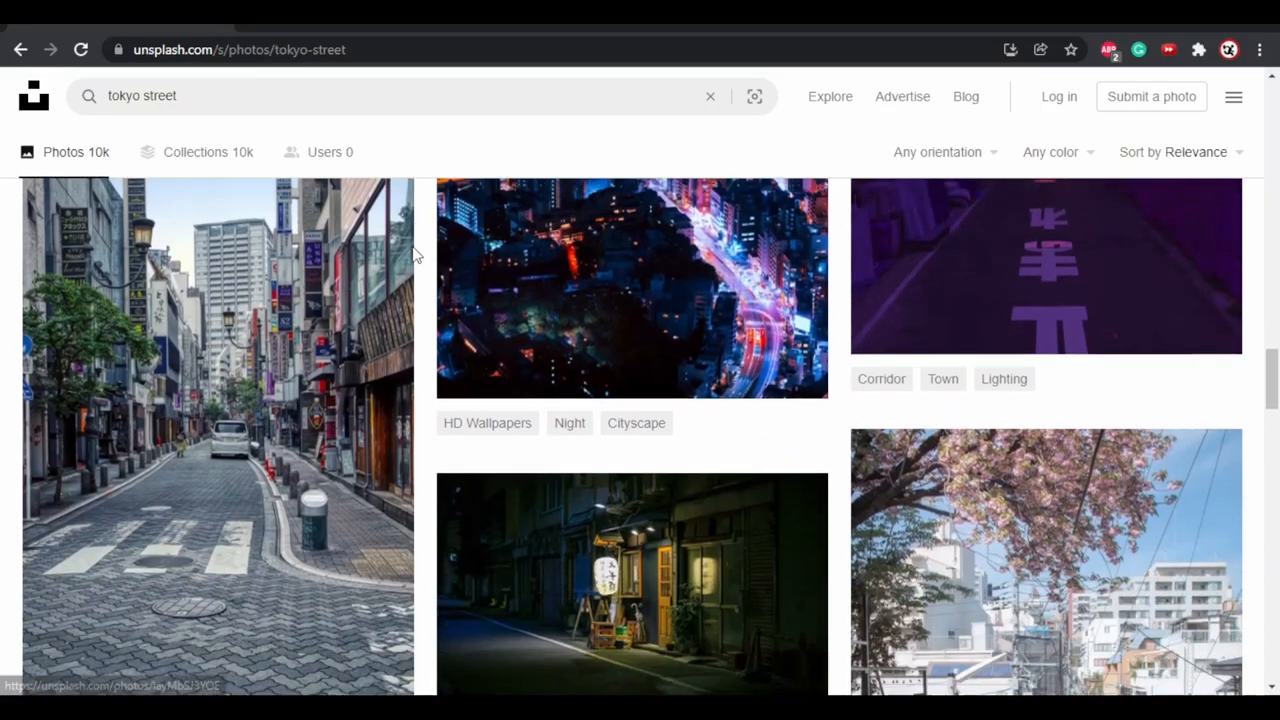
scroll(down, 3)
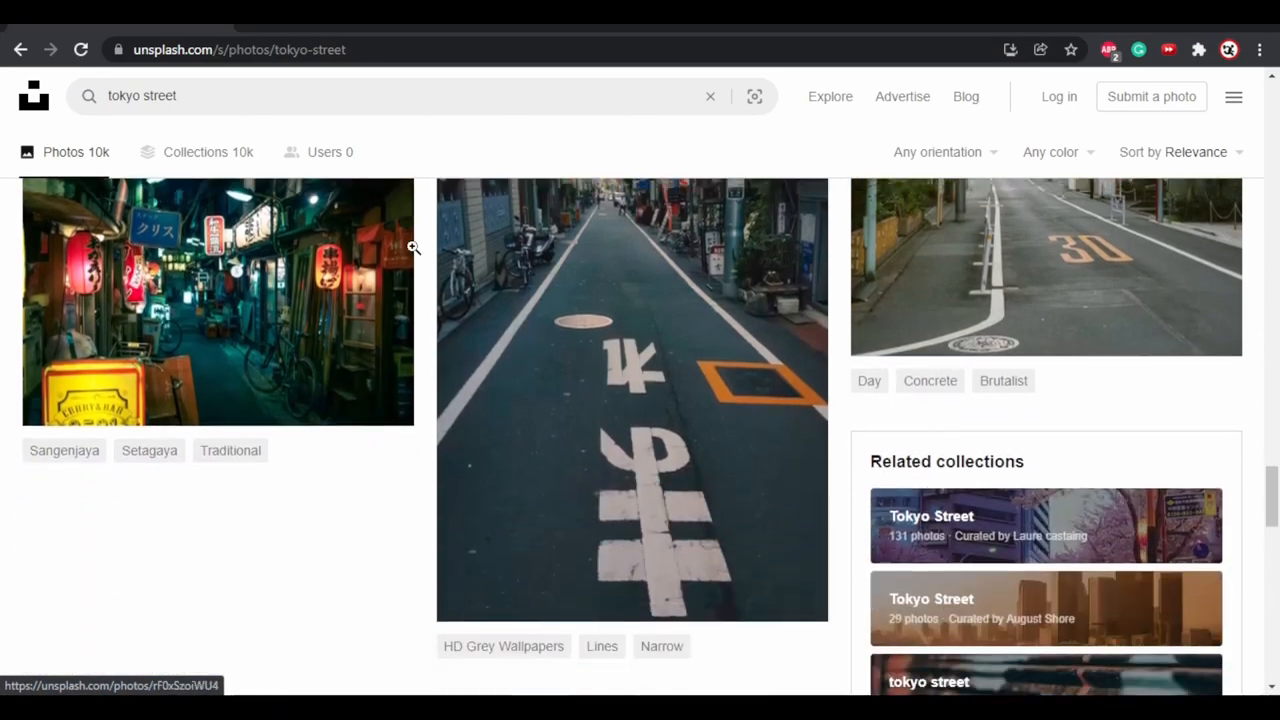
click(216, 300)
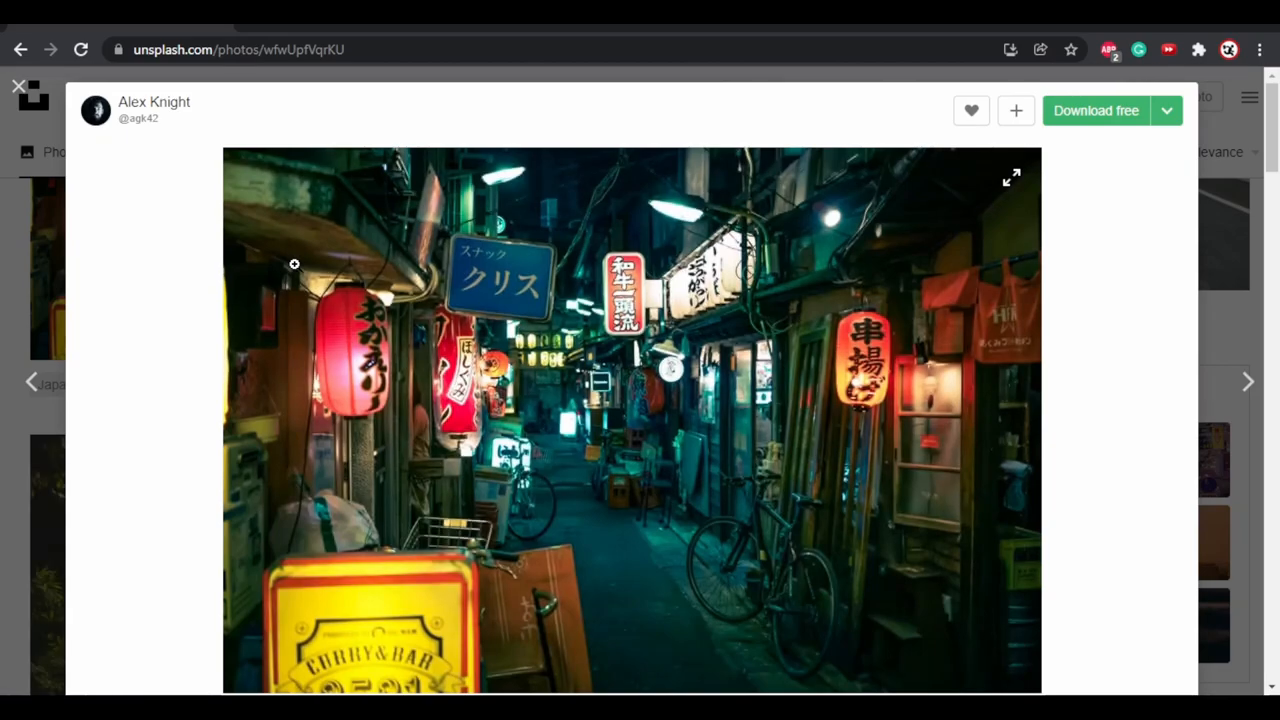
Scroll the alley photo page to view its Sony 35mm f/2.8, 7952×5304 camera details.
scroll(down, 3)
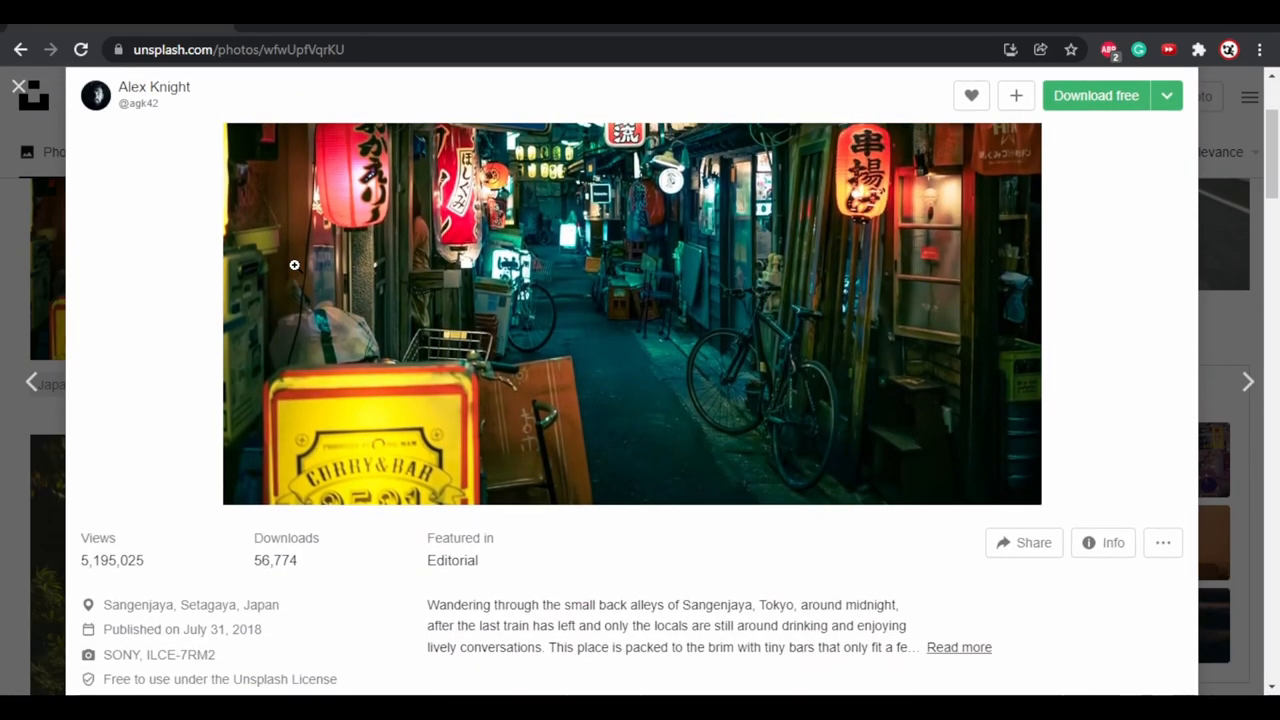
scroll(down, 3)
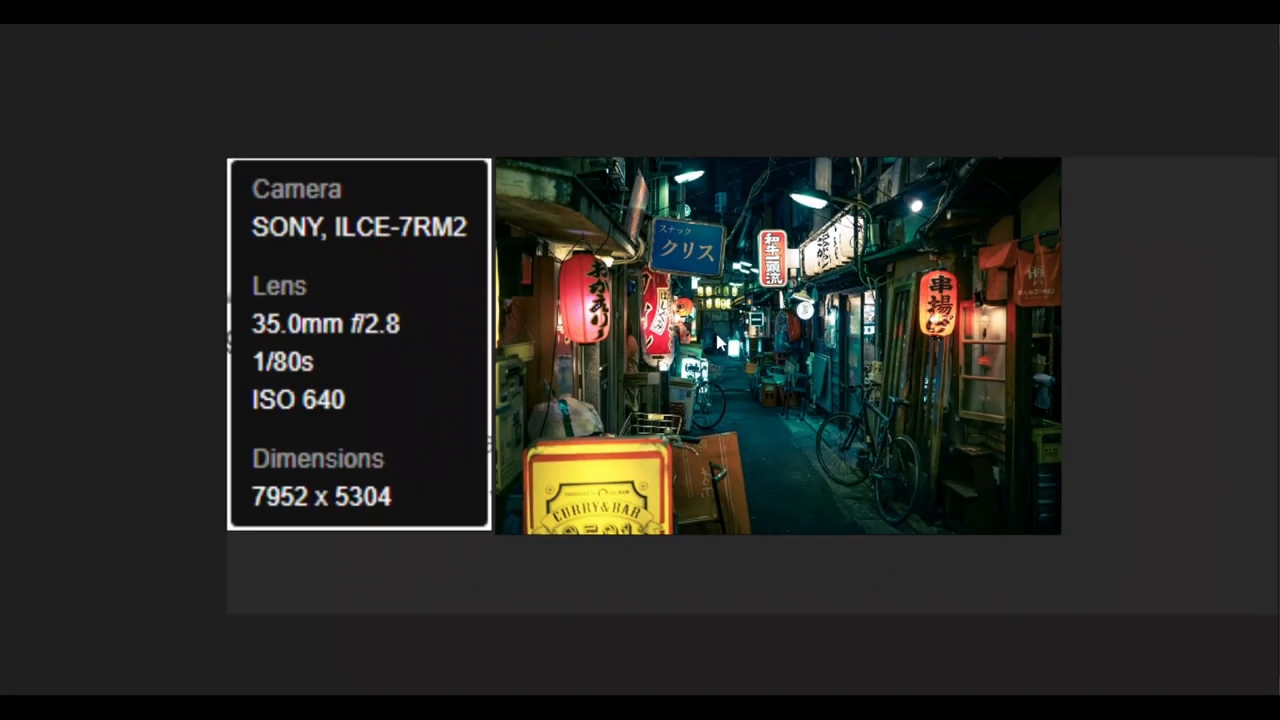
mouse_move(508, 578)
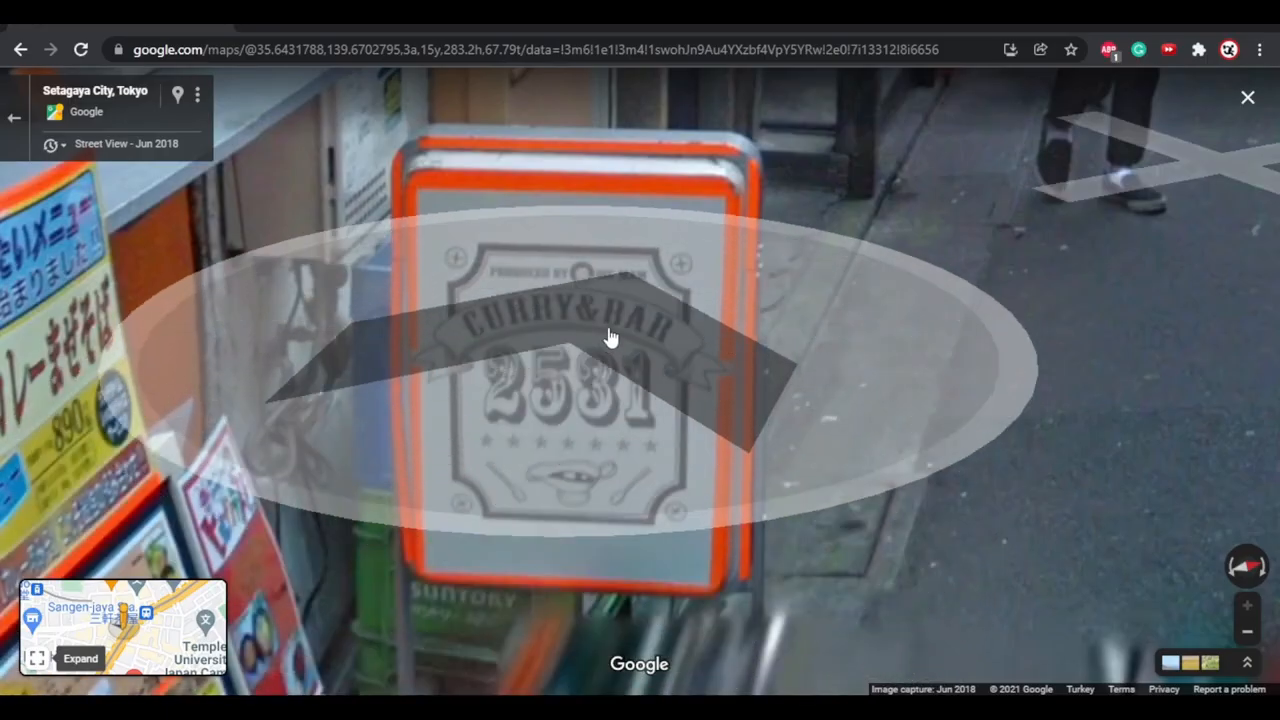
Move toward the Curry&Bar sign in Street View, then visit the fspy.io website.
click(611, 337)
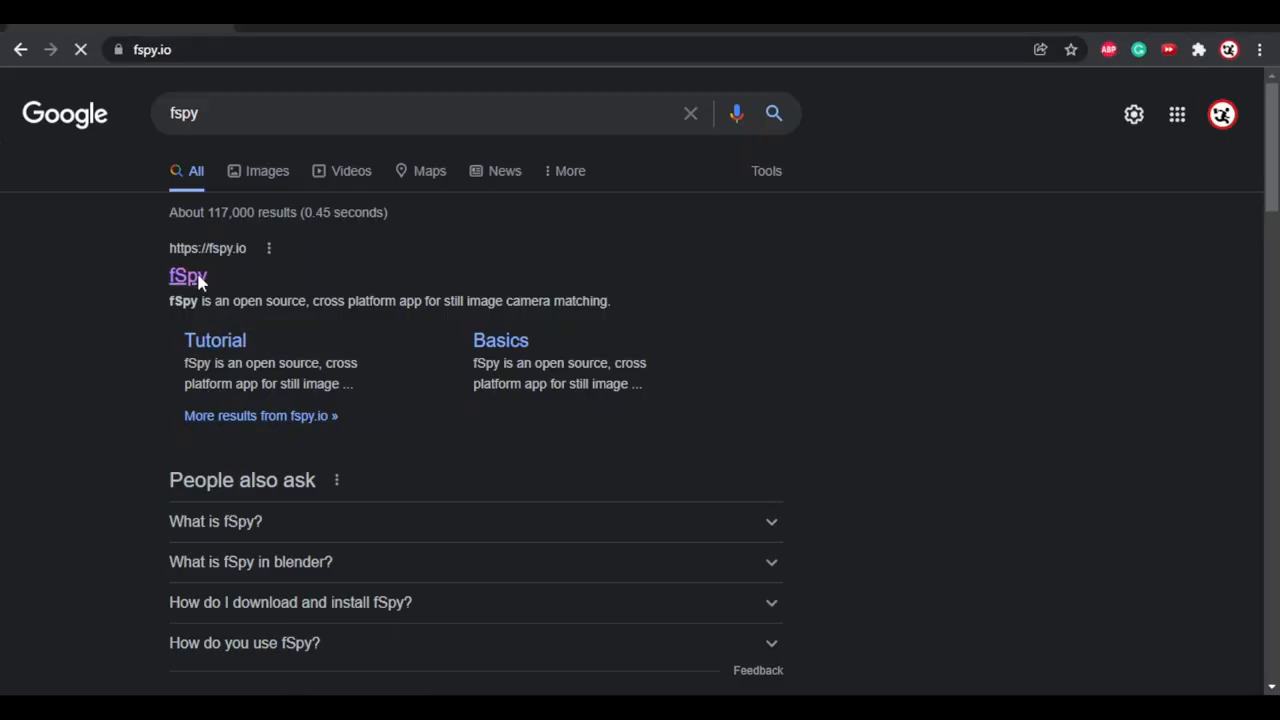
click(188, 276)
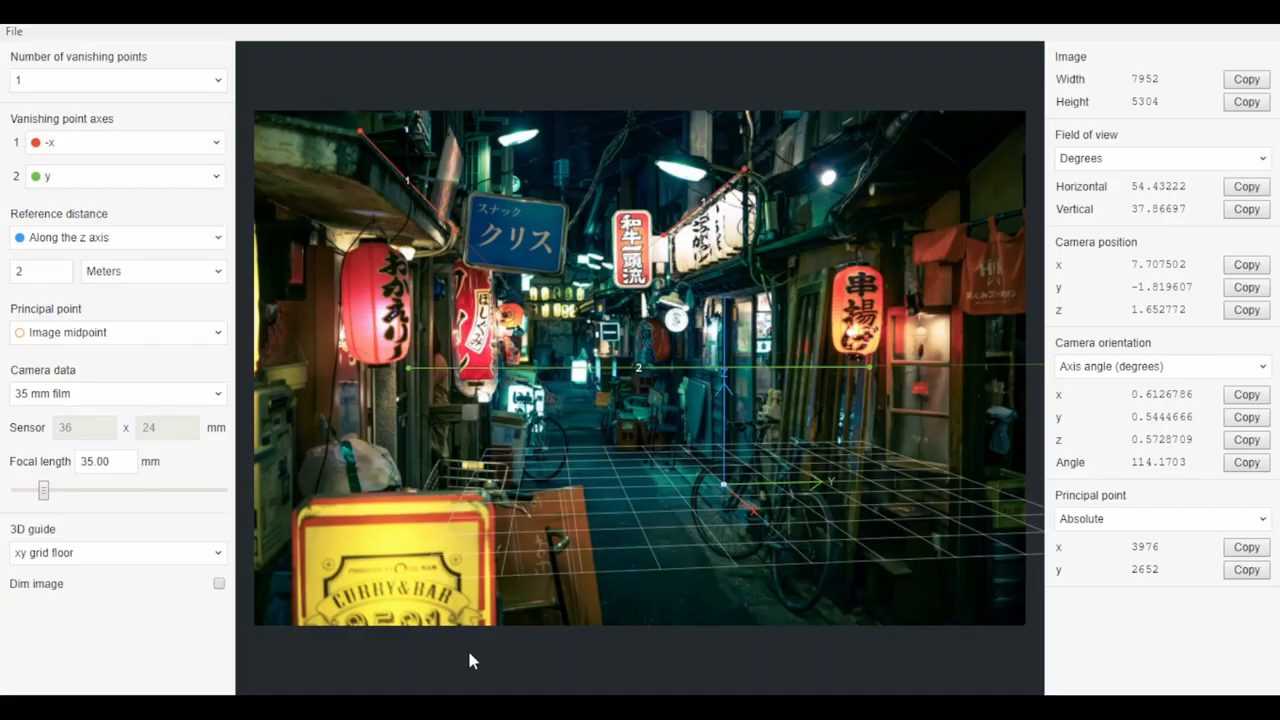
mouse_move(3, 385)
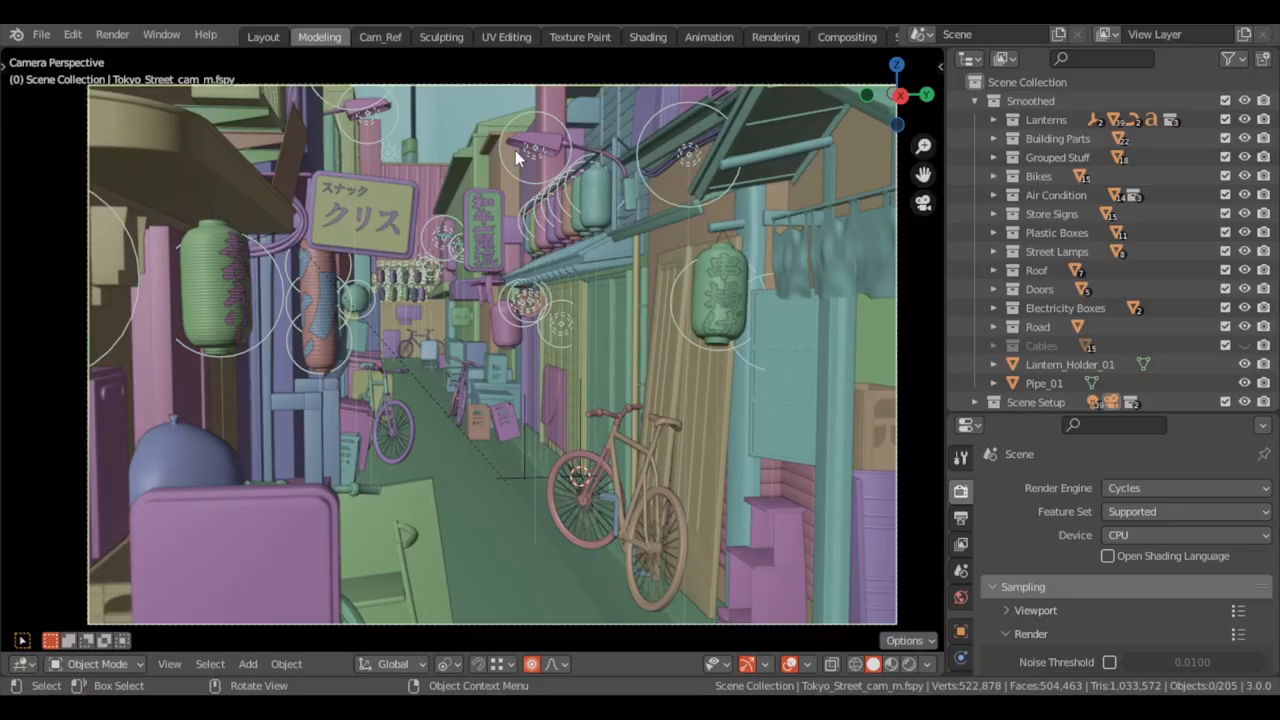
drag(500, 350, 540, 250)
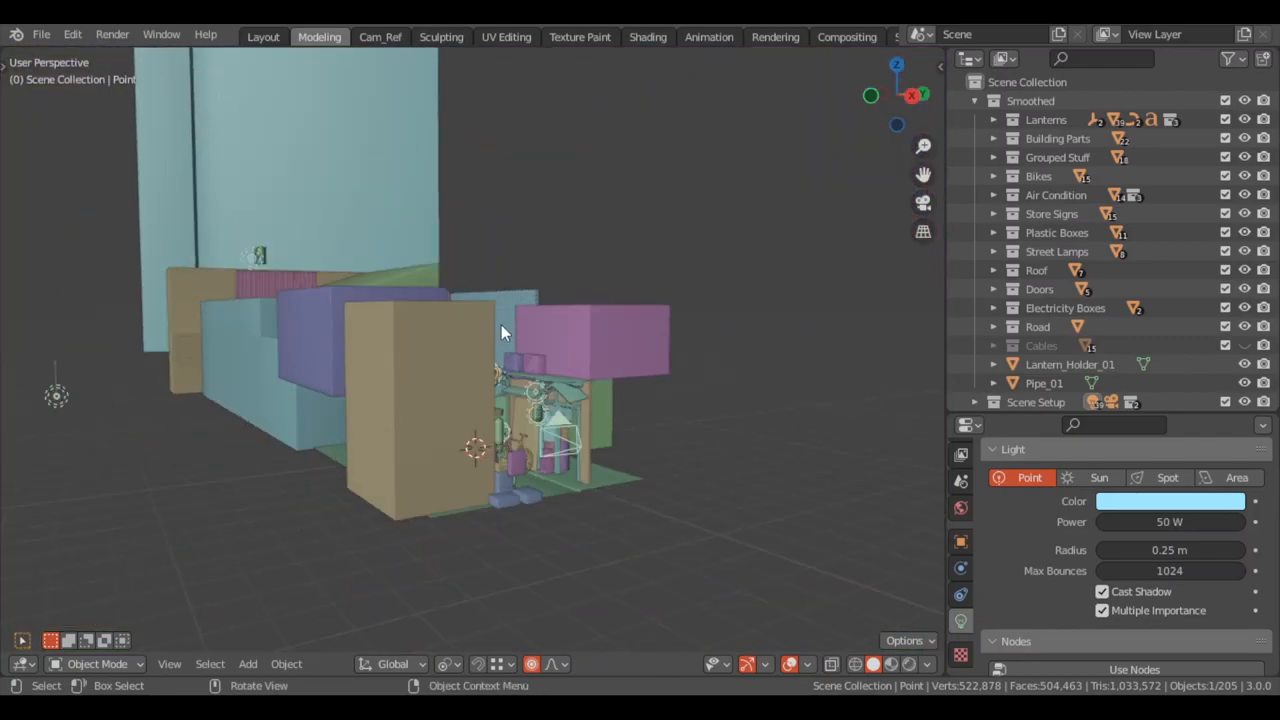
drag(500, 333, 425, 377)
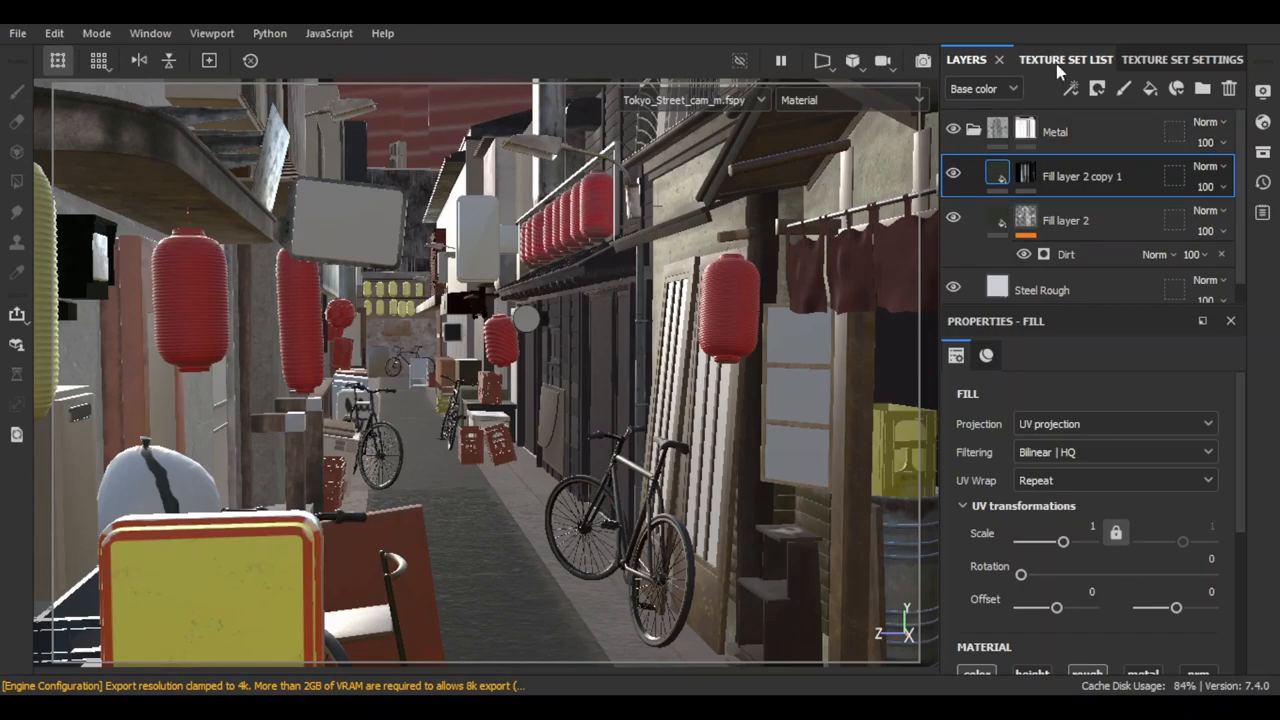
Select another texture set from the Texture Set List and orbit over the alley rooftops.
click(1065, 59)
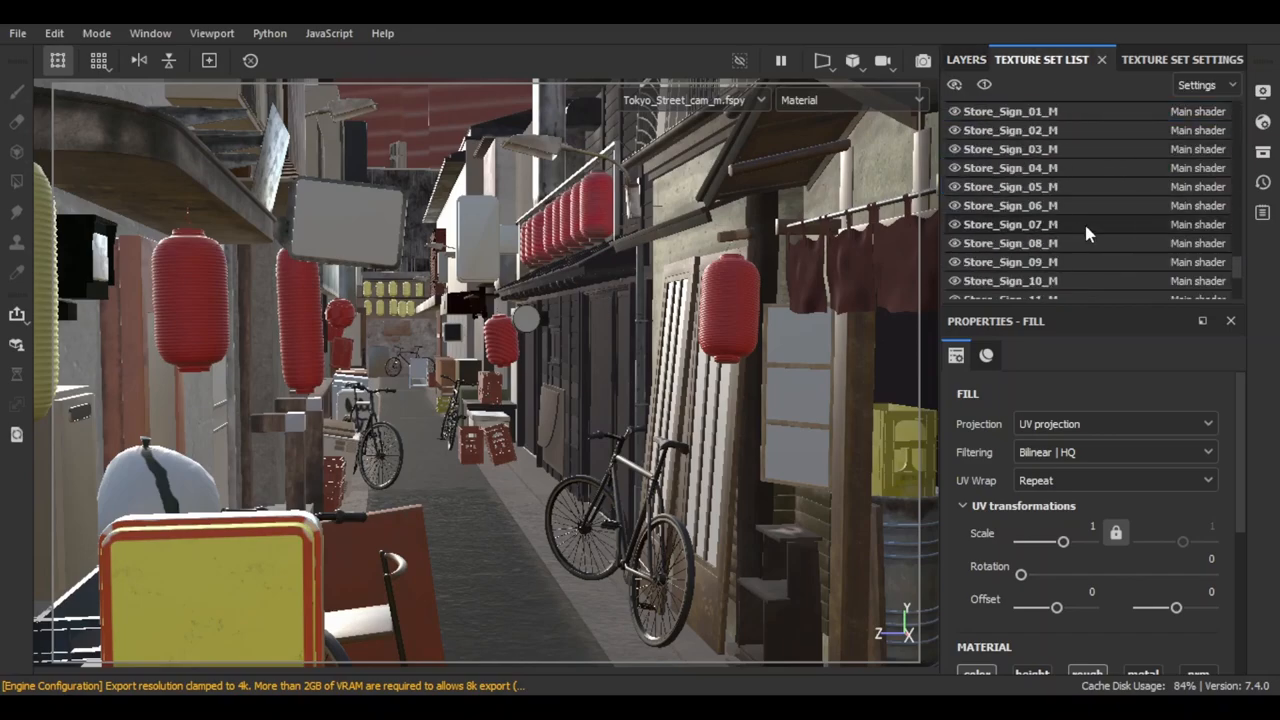
click(965, 59)
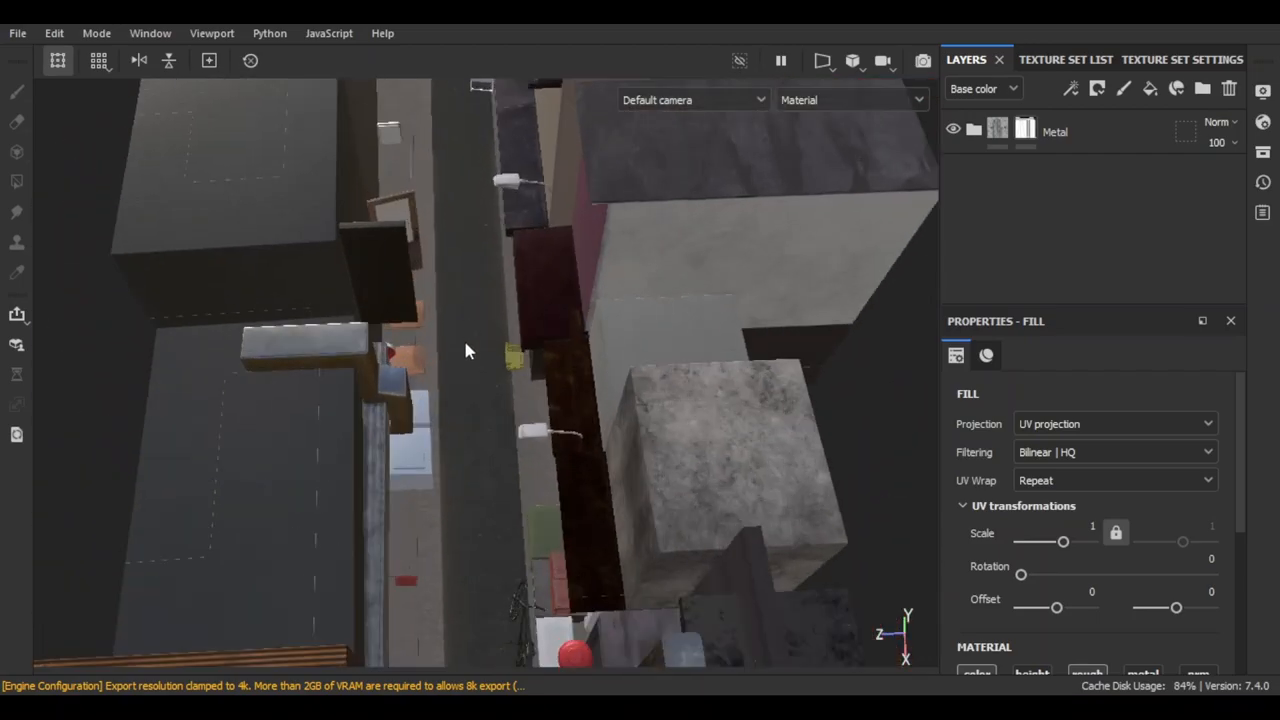
drag(490, 350, 470, 310)
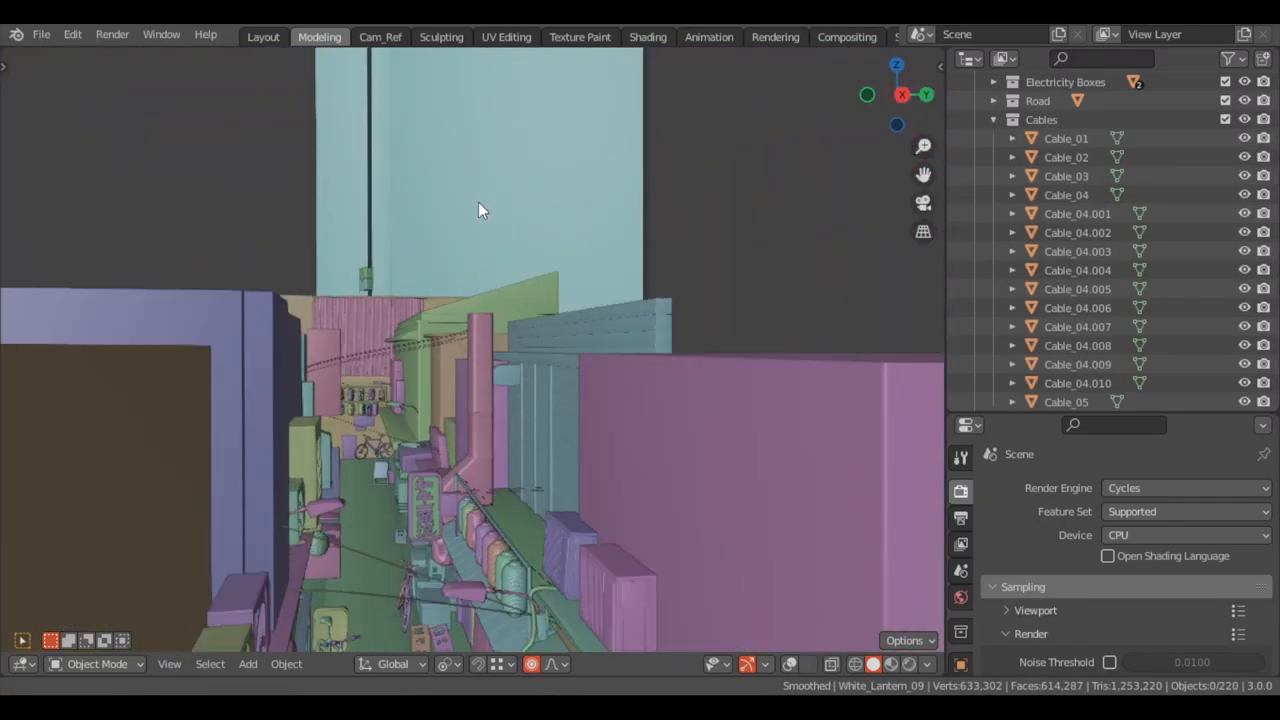
drag(480, 210, 460, 307)
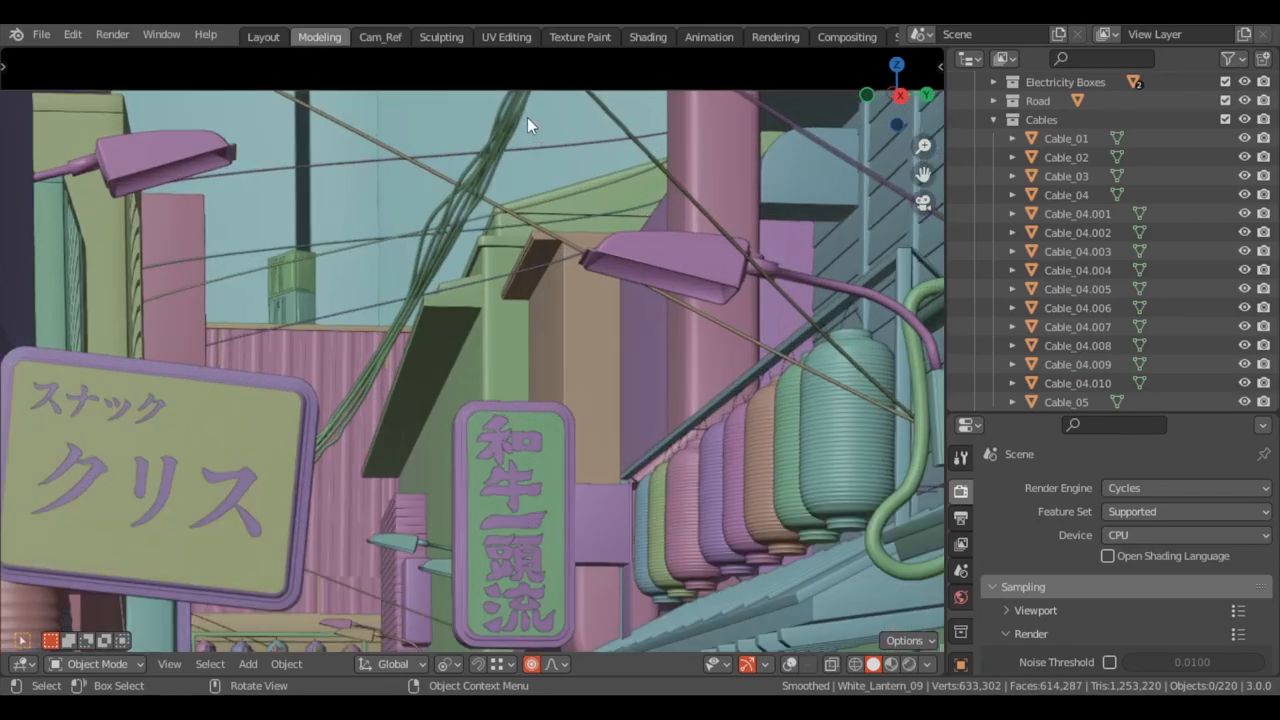
drag(528, 125, 440, 238)
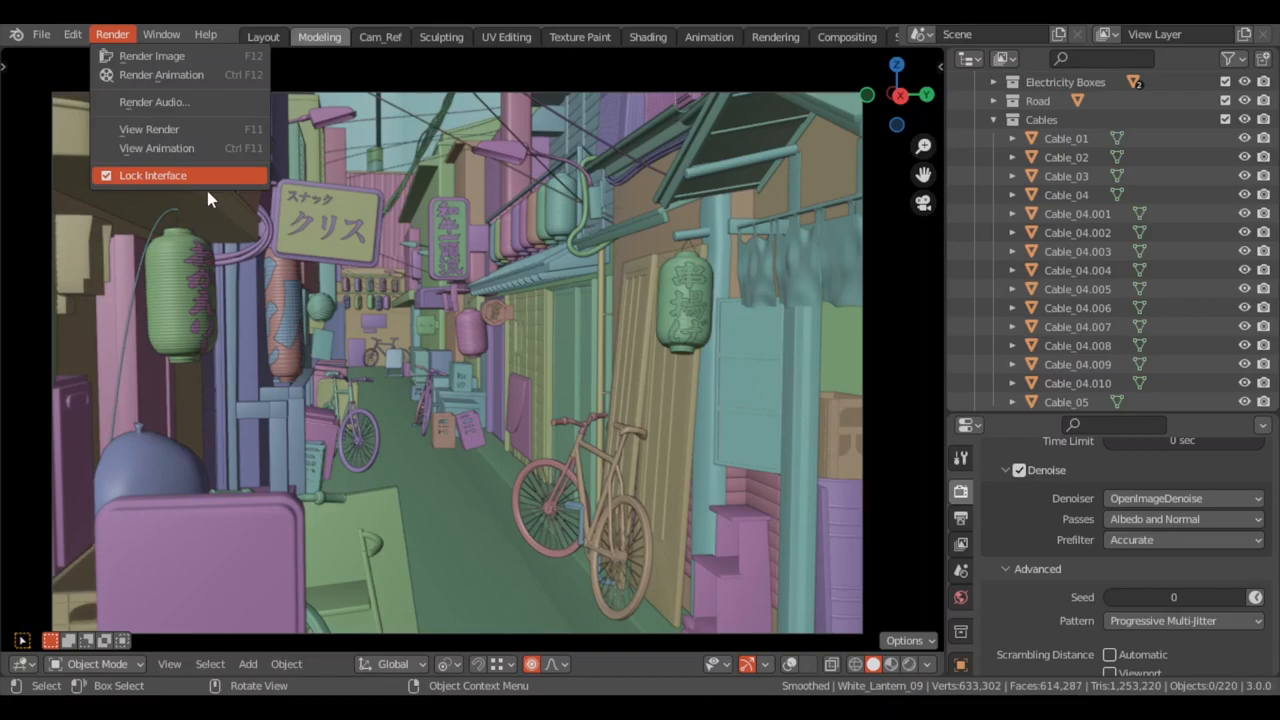
mouse_move(152, 56)
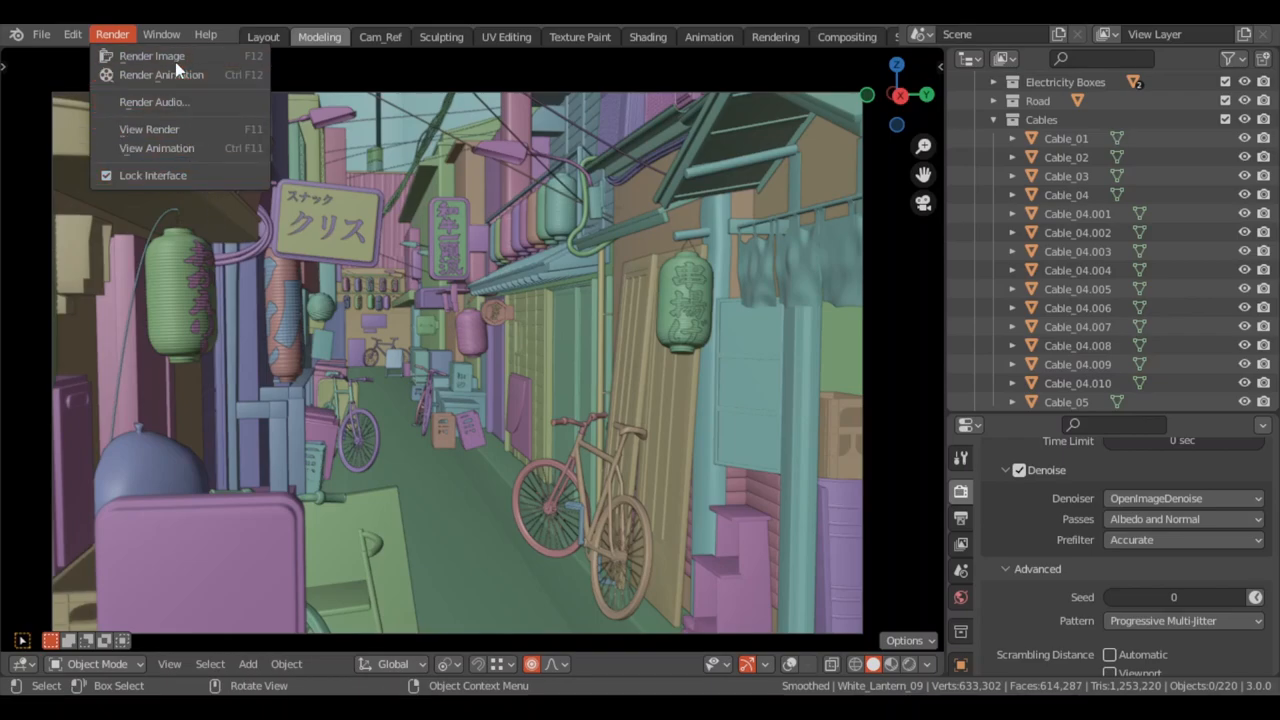
Render a still image of the alley scene with Render Image (F12).
click(152, 56)
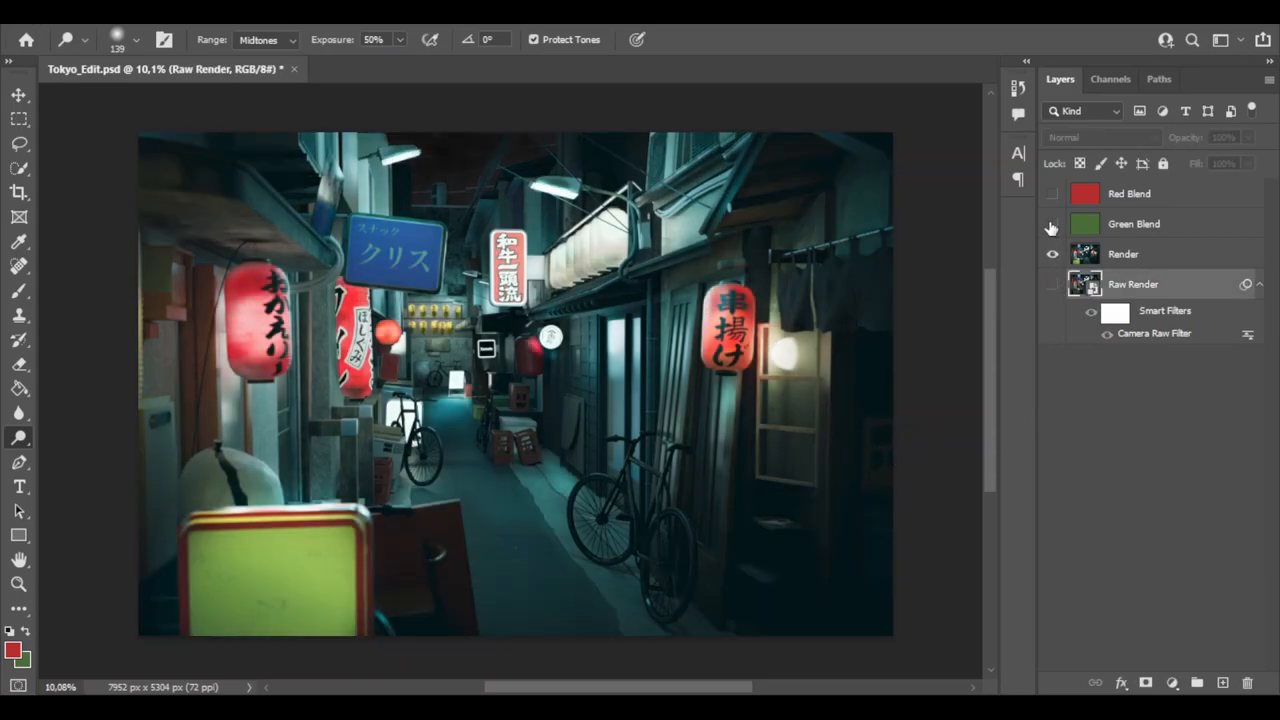
Make the Green Blend and Red Blend layers visible over the alley render.
click(1052, 223)
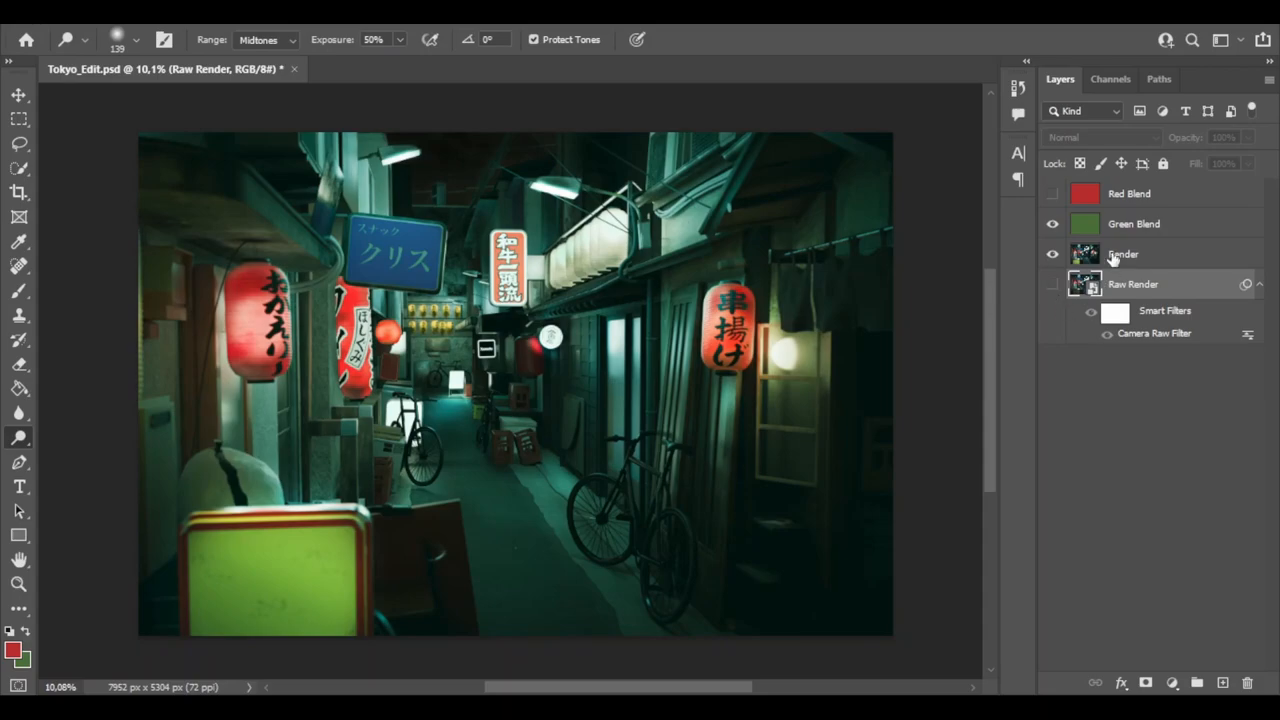
click(1052, 194)
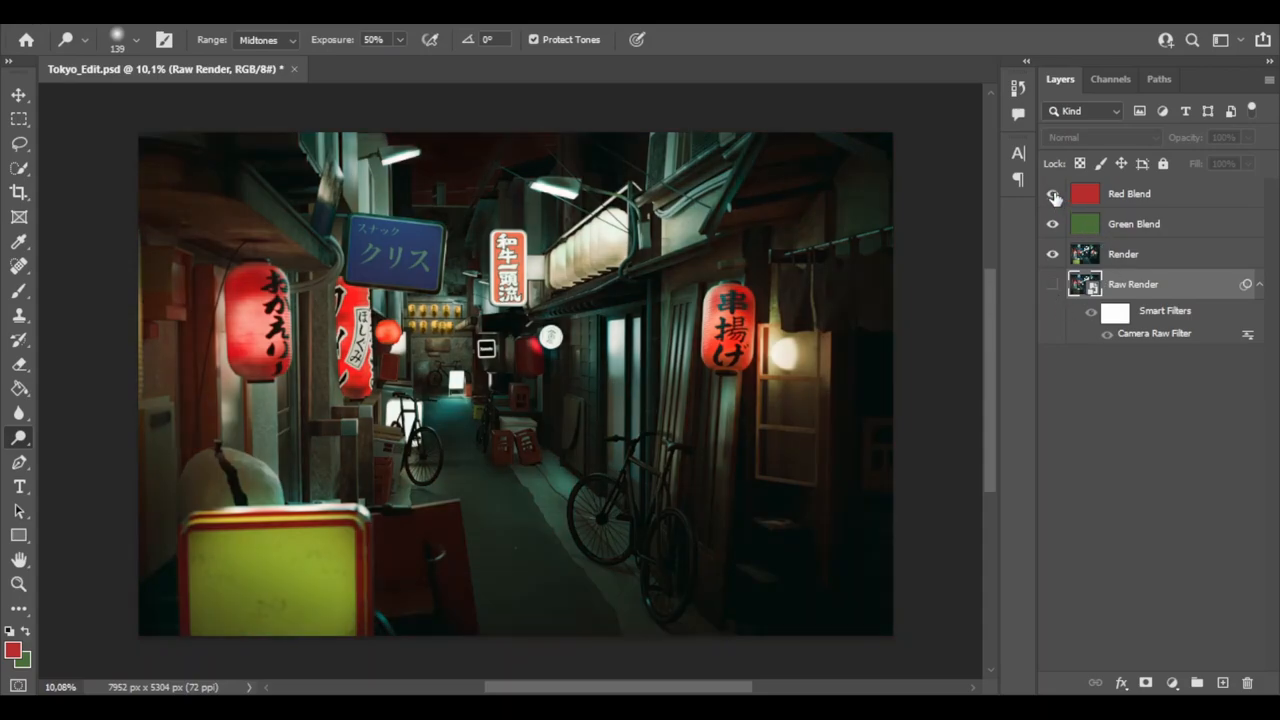